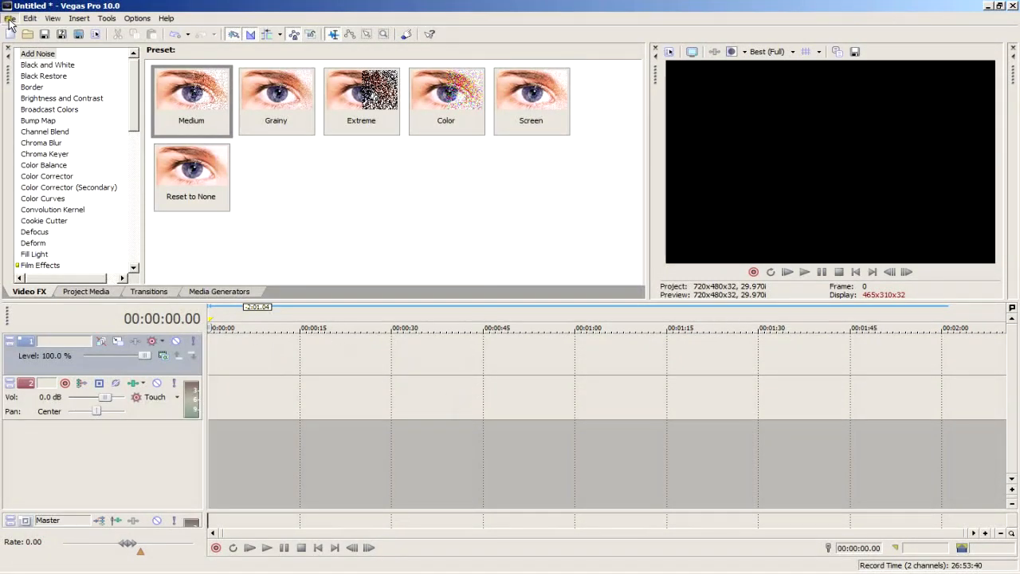
# - Start a new project on the YoutubeGamingFinal 720x480, 29.970 fps template
pyautogui.click(10, 18)
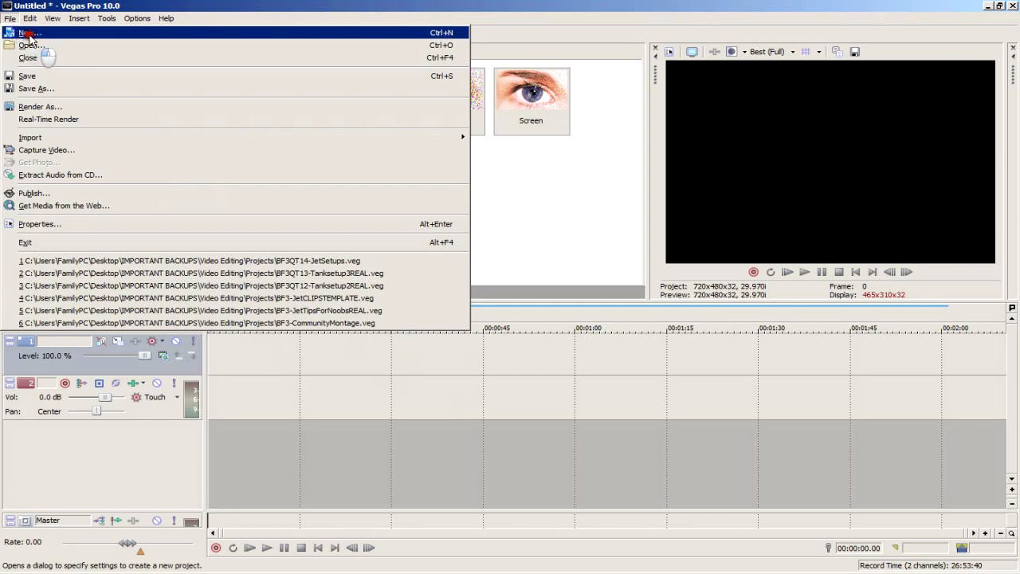
pyautogui.moveTo(40, 223)
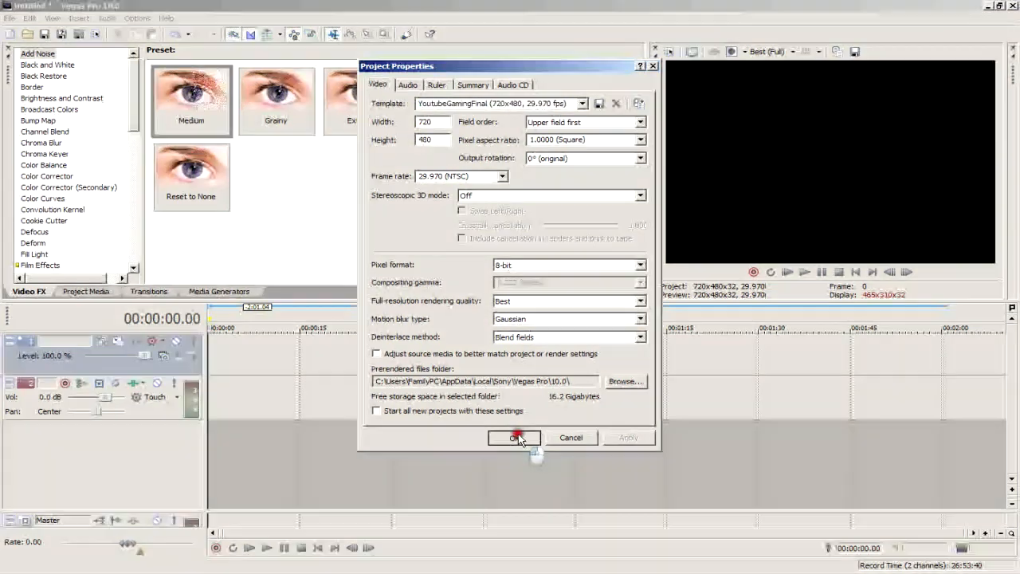
pyautogui.click(514, 436)
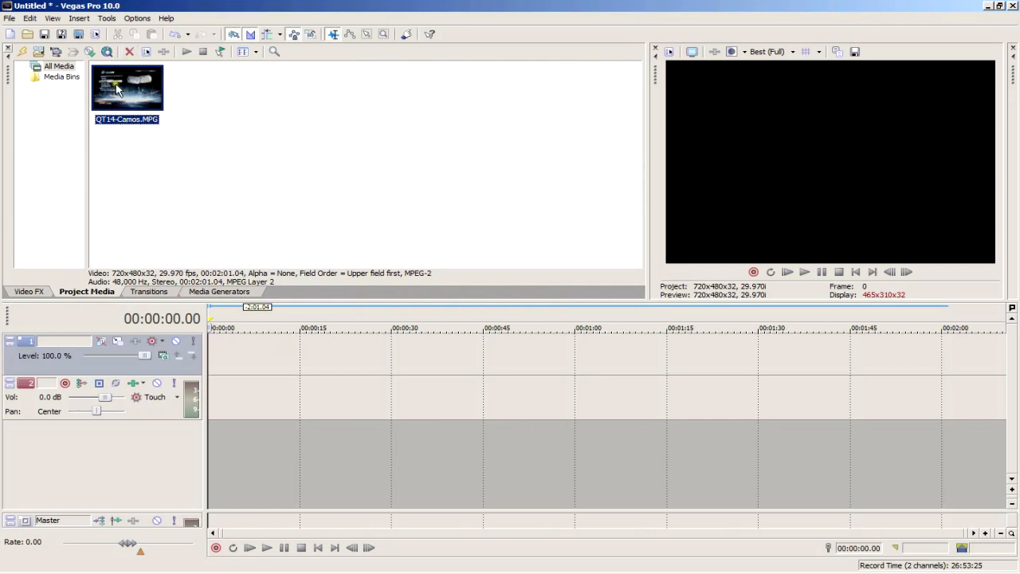
# - Place the MPG clip at the start of the timeline and accept its event properties
pyautogui.moveTo(127, 86); pyautogui.dragTo(239, 353)
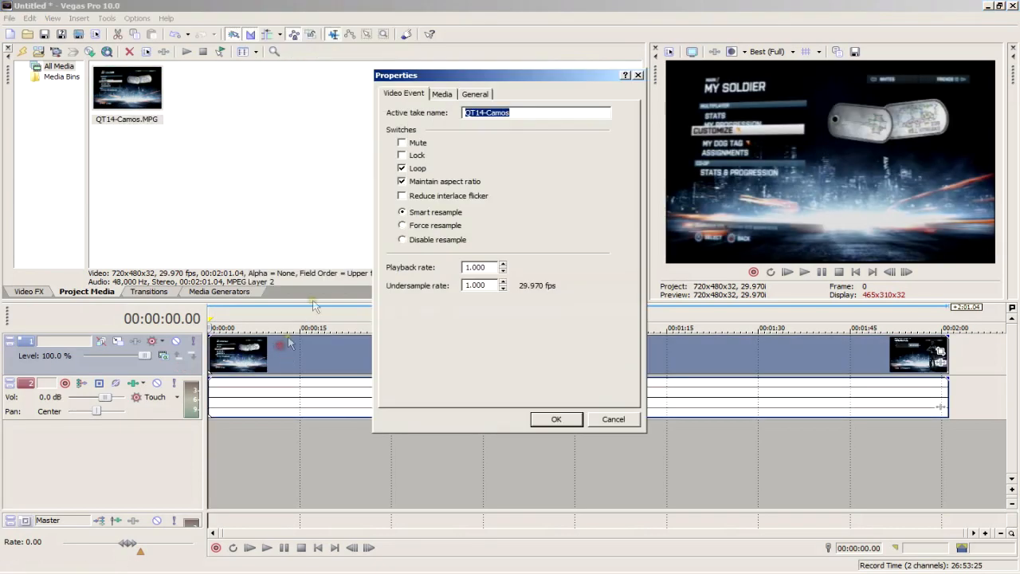
pyautogui.click(442, 92)
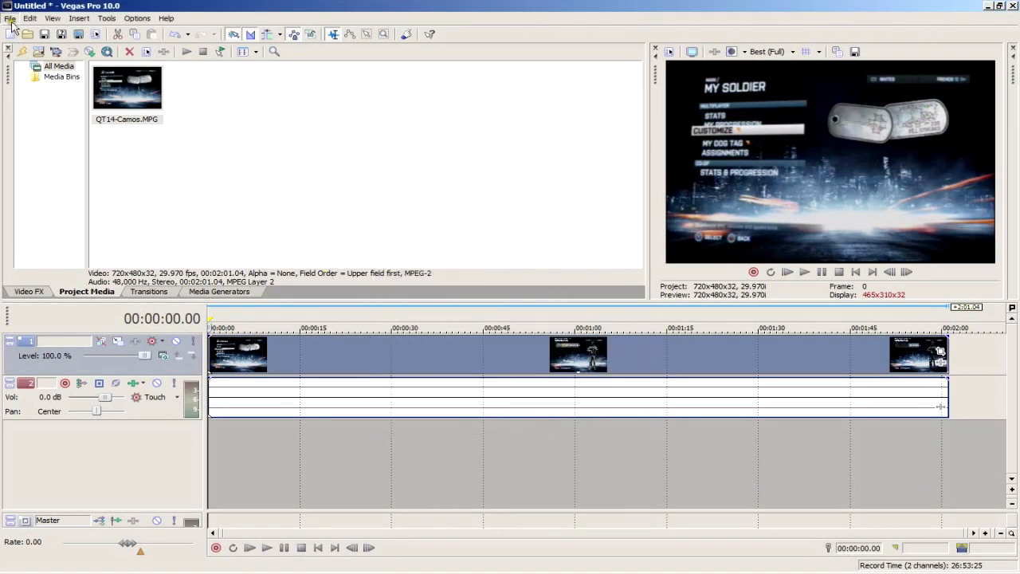
pyautogui.click(11, 17)
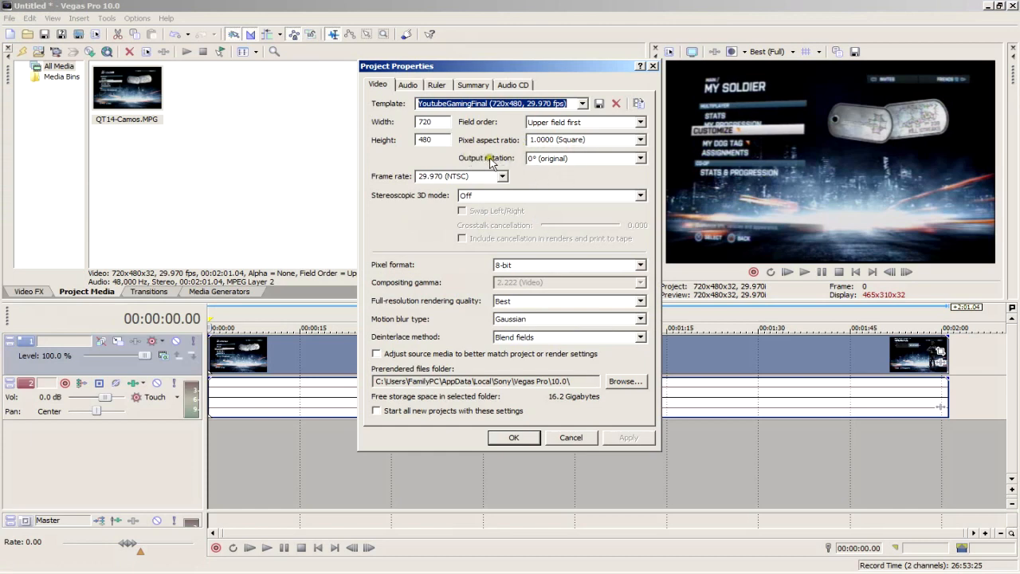
pyautogui.moveTo(401, 195)
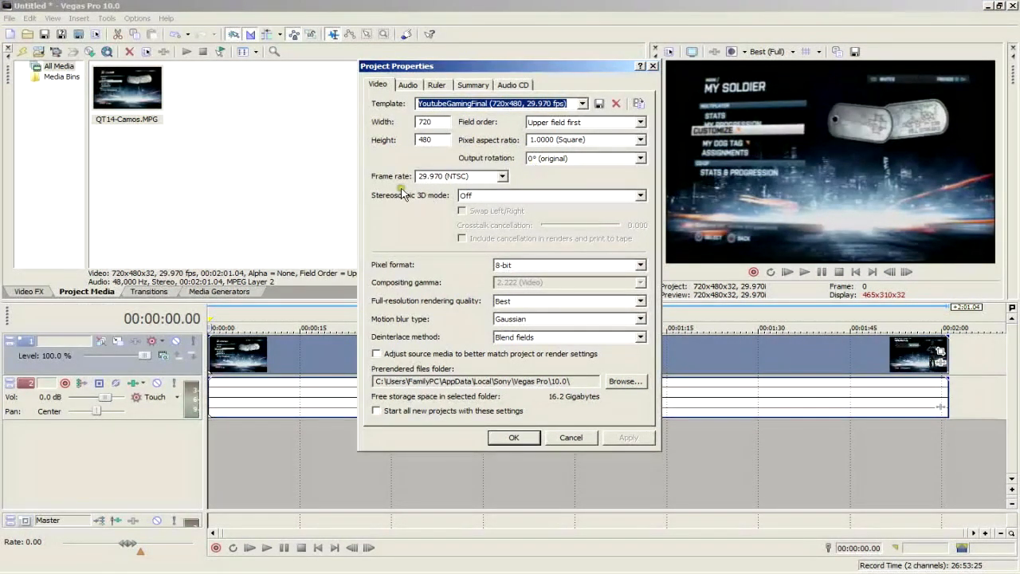
pyautogui.moveTo(407, 191)
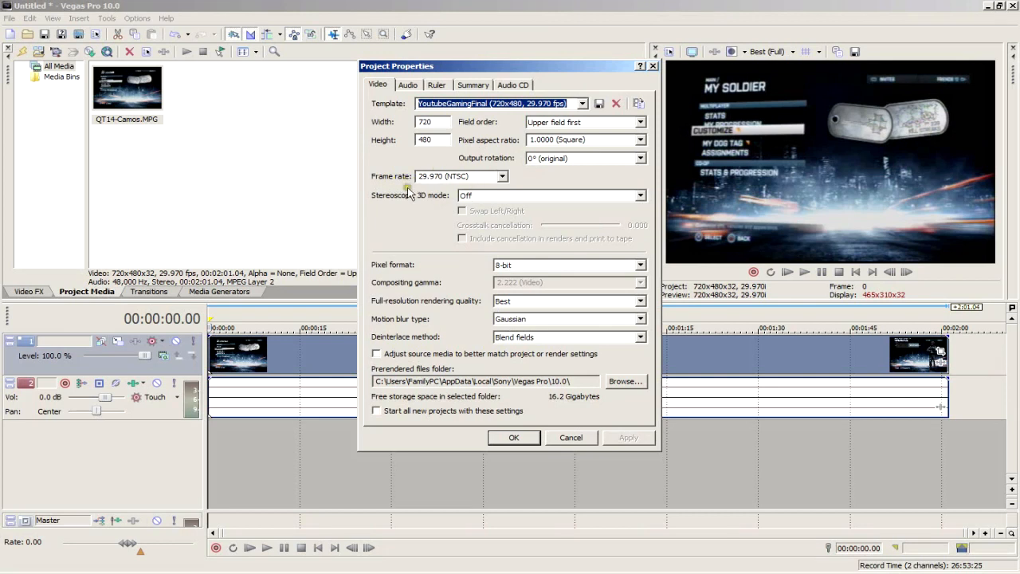
pyautogui.moveTo(420, 205)
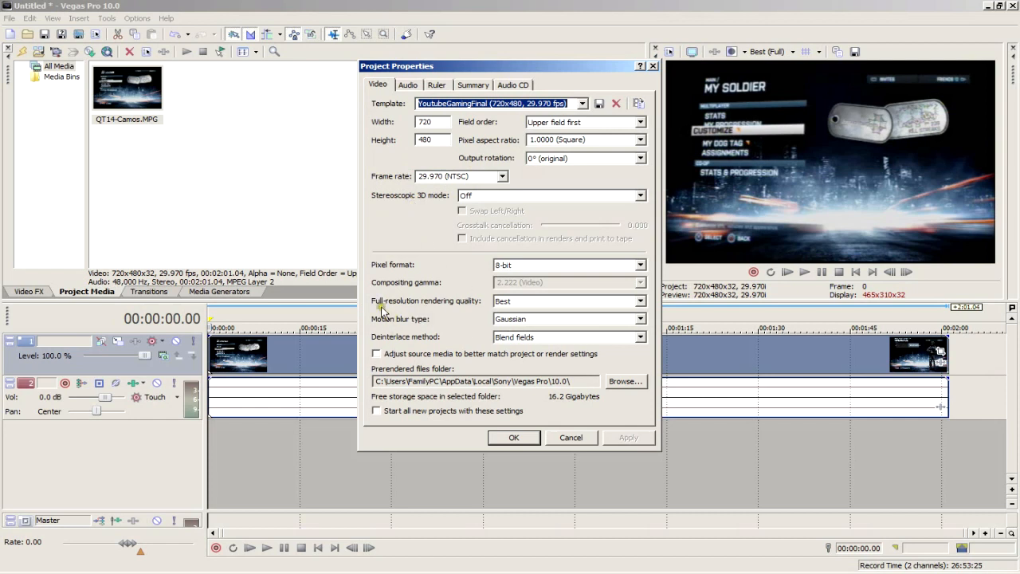
pyautogui.moveTo(542, 311)
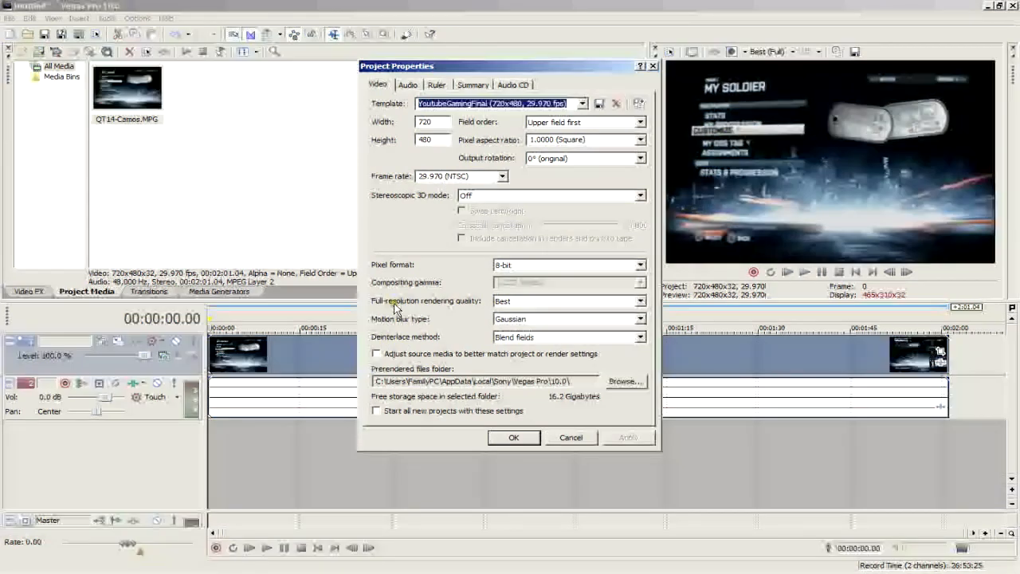
pyautogui.click(640, 300)
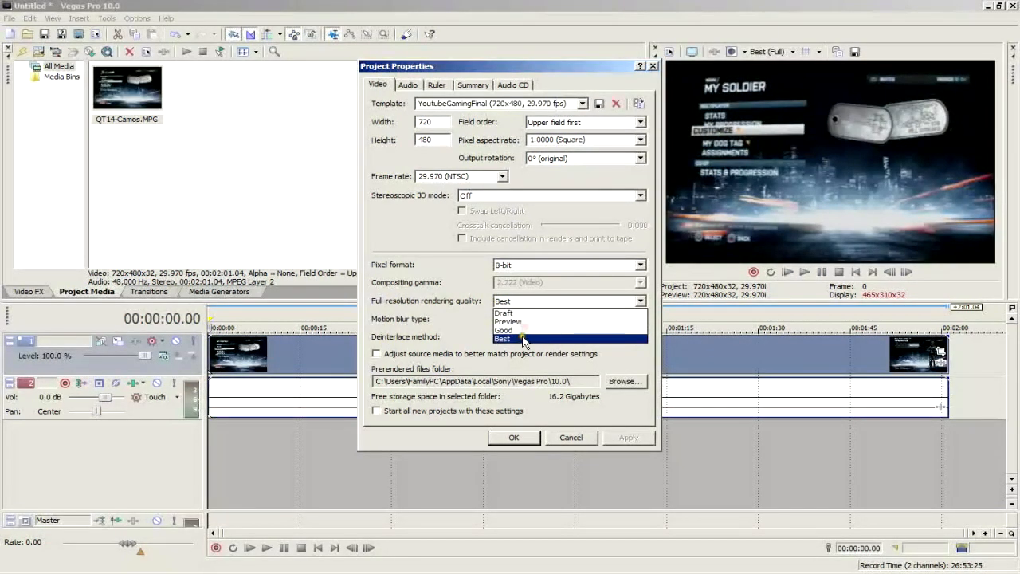
pyautogui.click(504, 338)
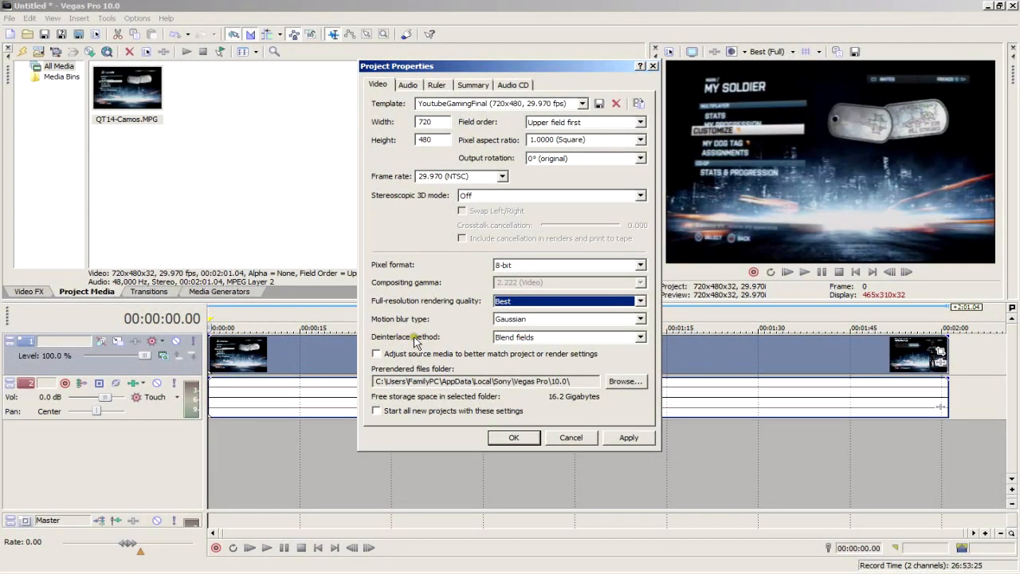
pyautogui.click(640, 336)
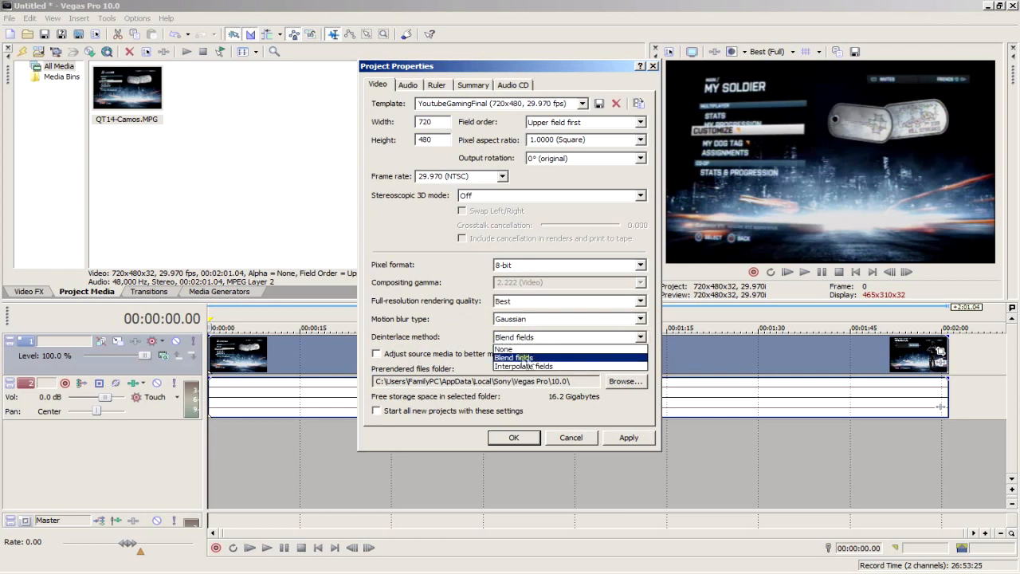
pyautogui.moveTo(526, 358)
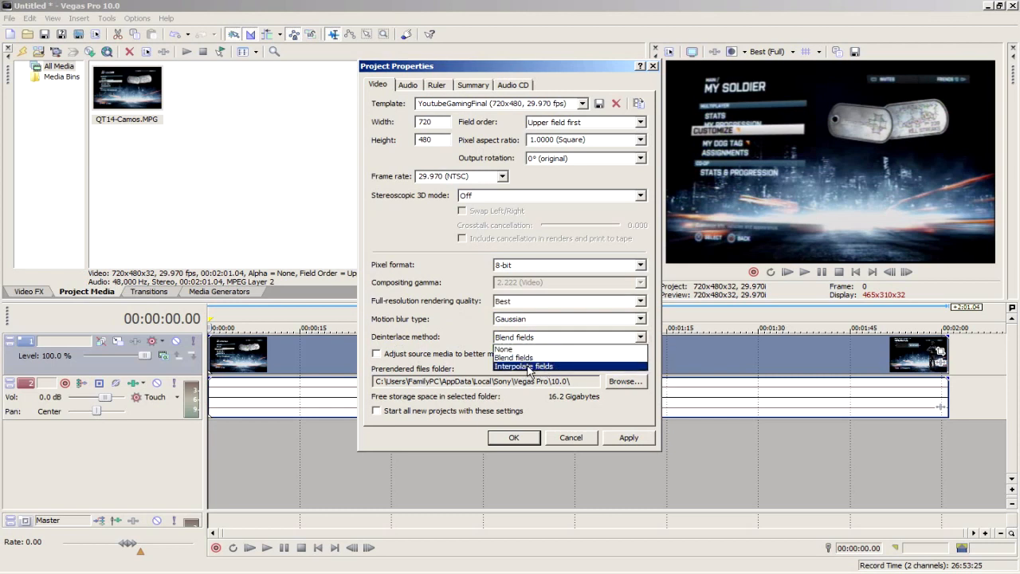
pyautogui.click(513, 357)
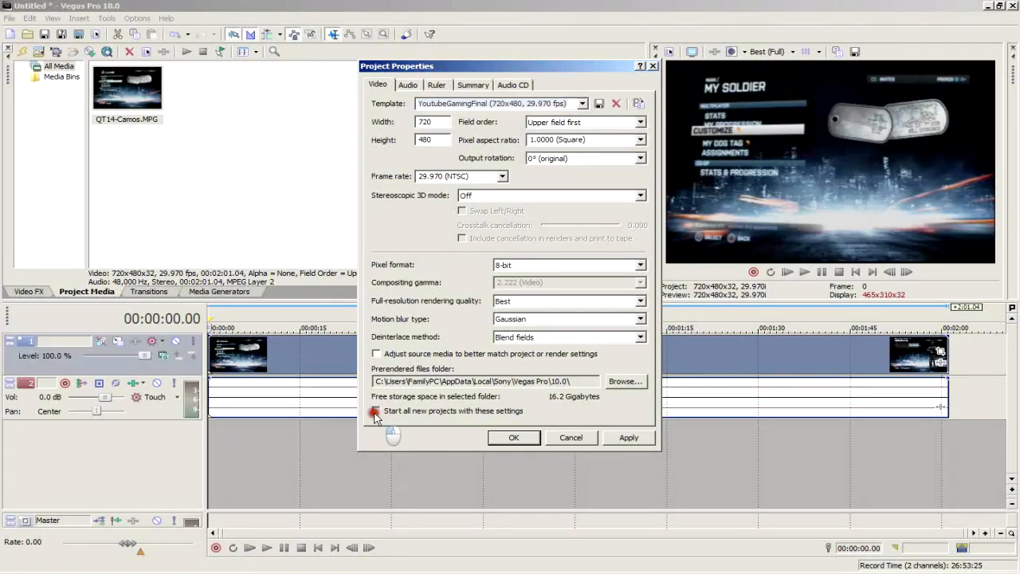
pyautogui.click(376, 411)
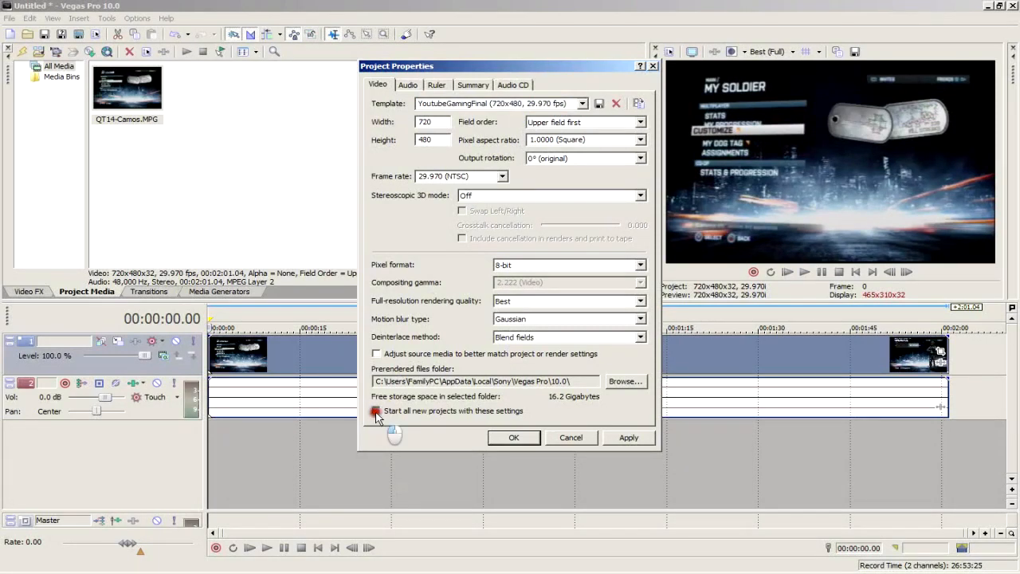
pyautogui.click(377, 411)
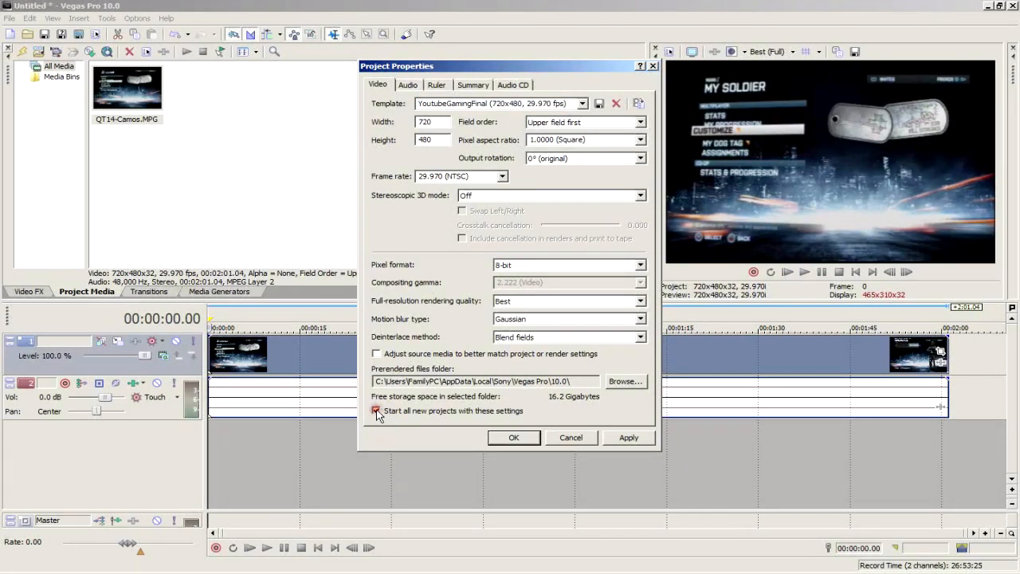
pyautogui.click(376, 411)
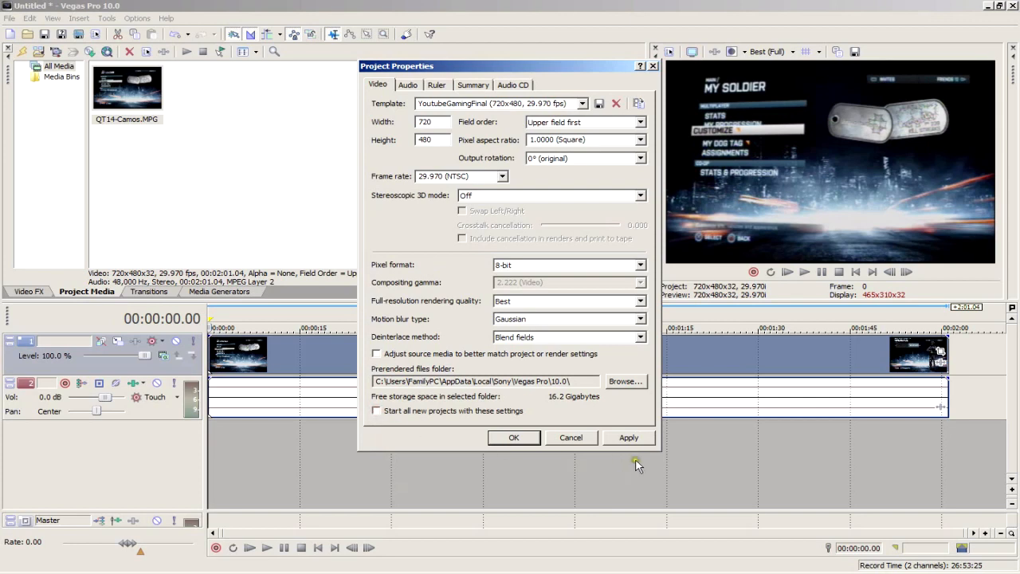
pyautogui.click(513, 437)
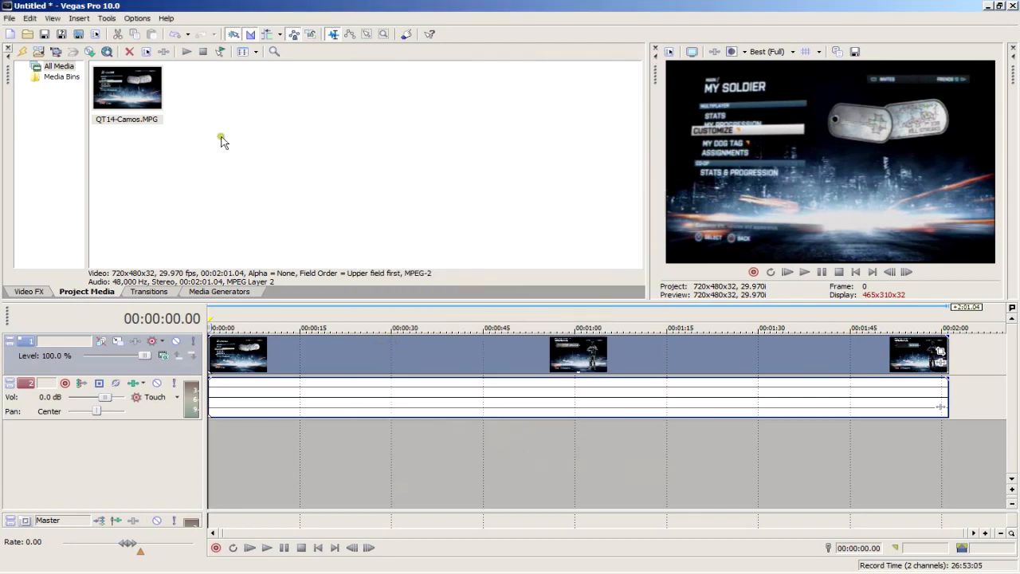
# - Switch the project to the HDV 720-30p 1280x720 template with Interpolate fields deinterlacing
pyautogui.click(10, 17)
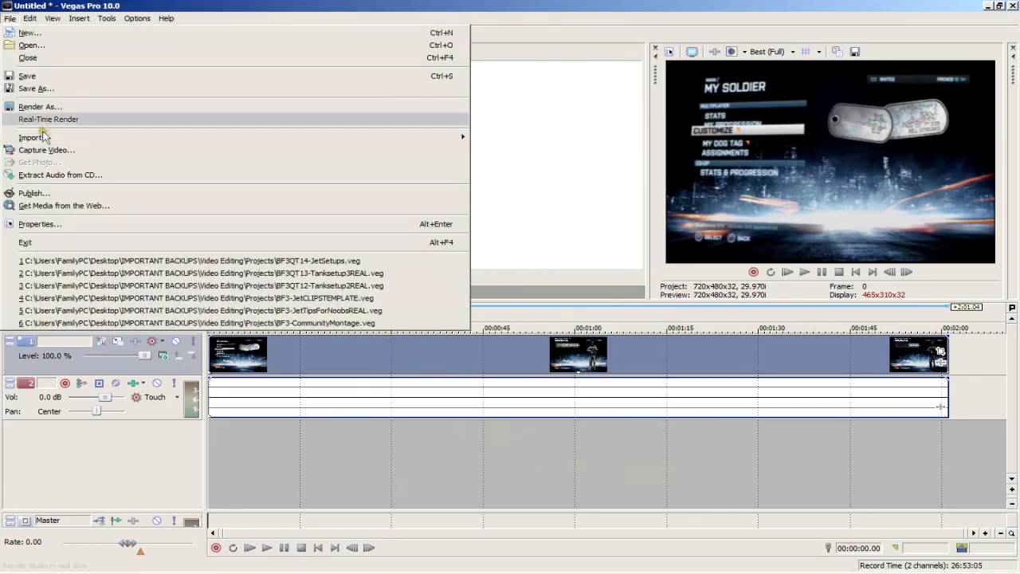
pyautogui.click(39, 223)
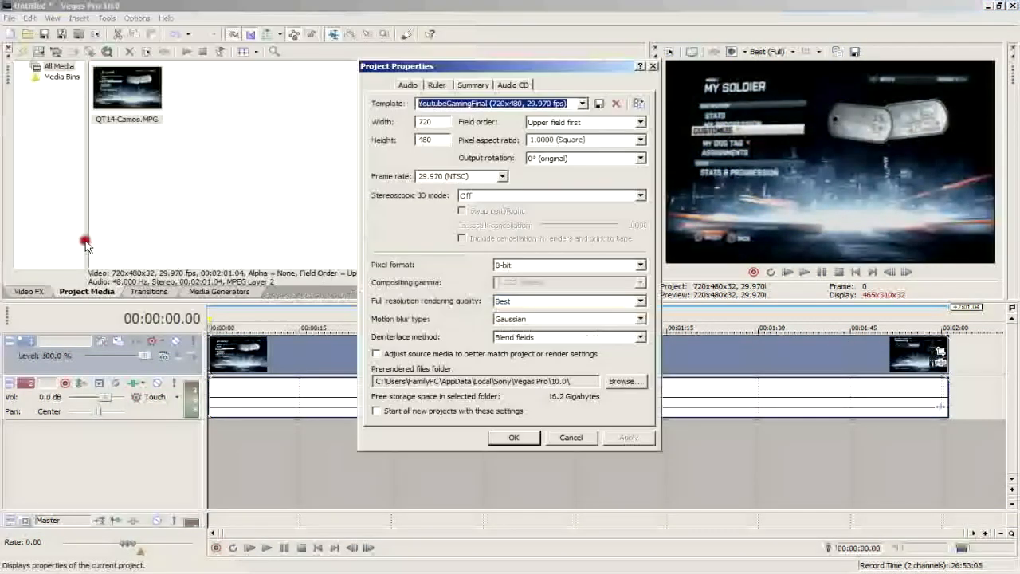
pyautogui.click(513, 437)
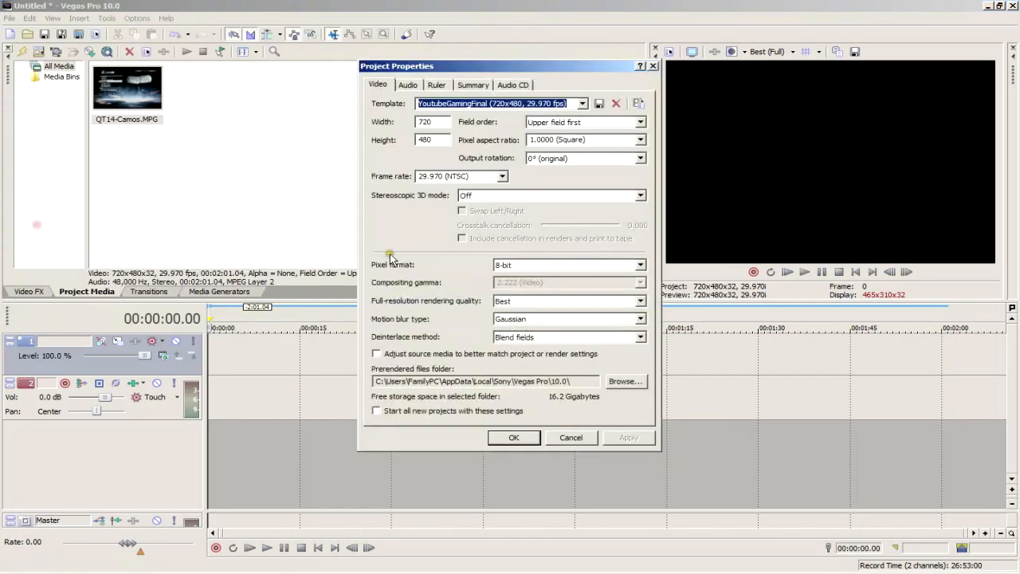
pyautogui.click(580, 102)
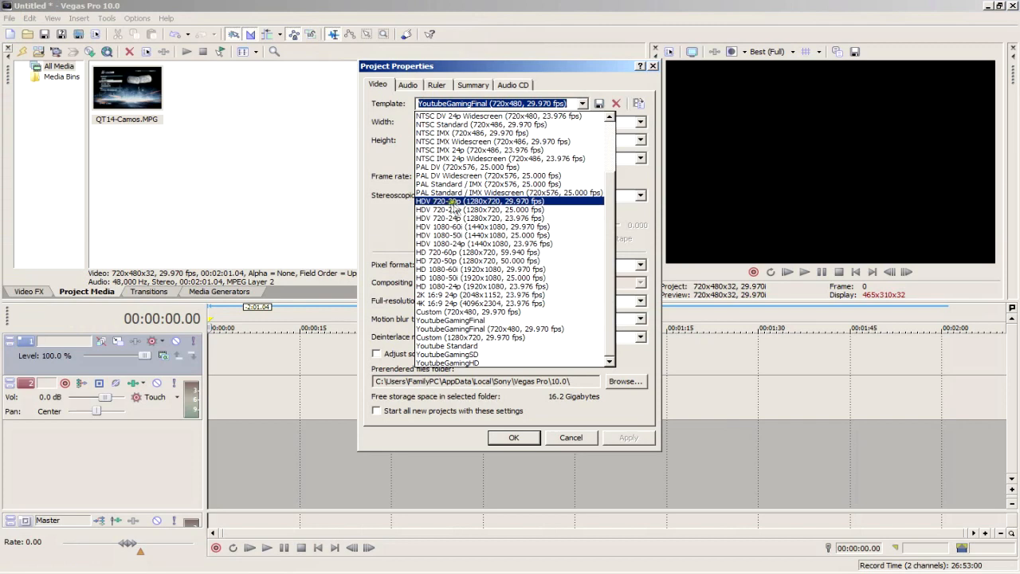
pyautogui.click(478, 201)
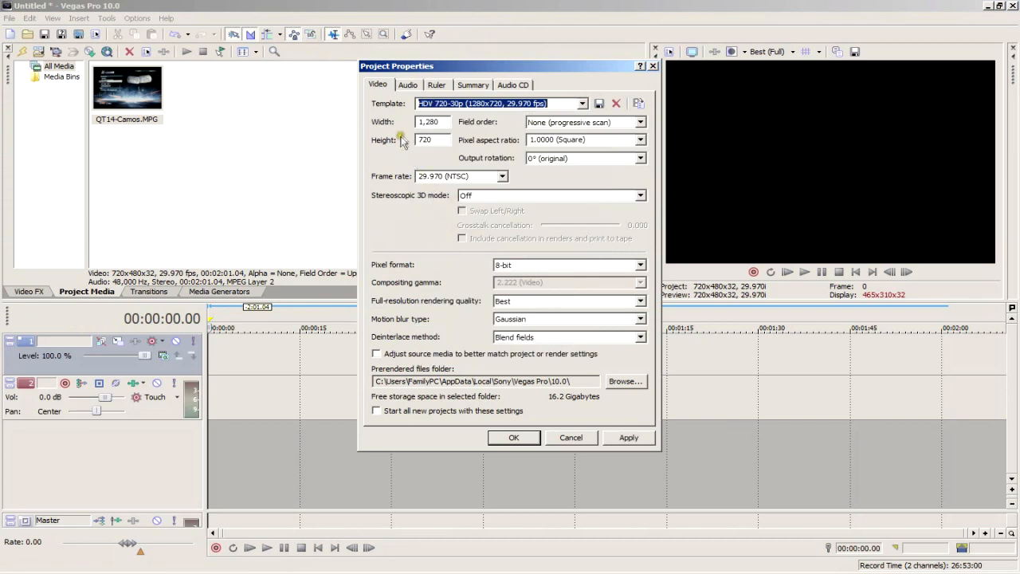
pyautogui.click(431, 140)
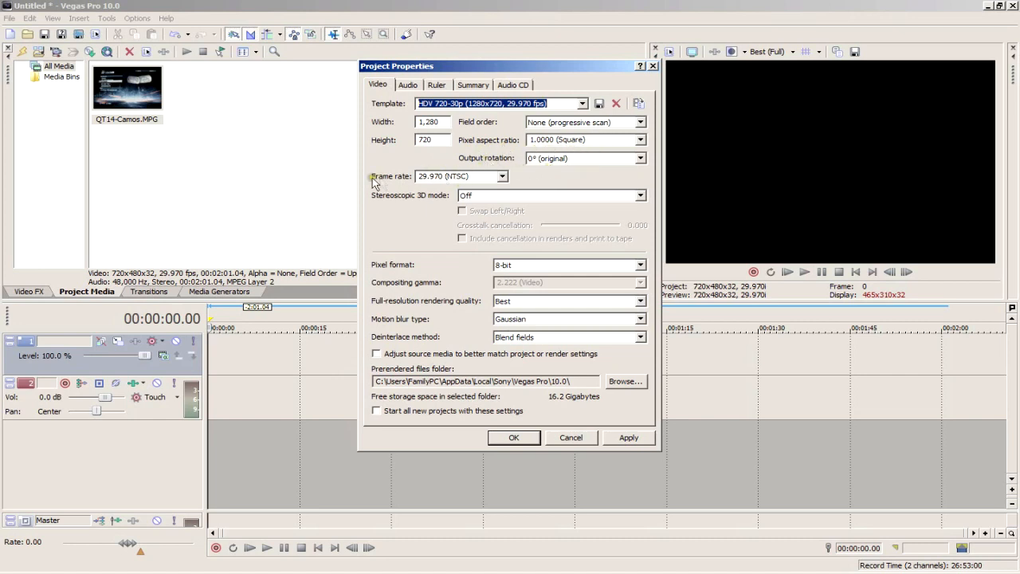
pyautogui.moveTo(461, 285)
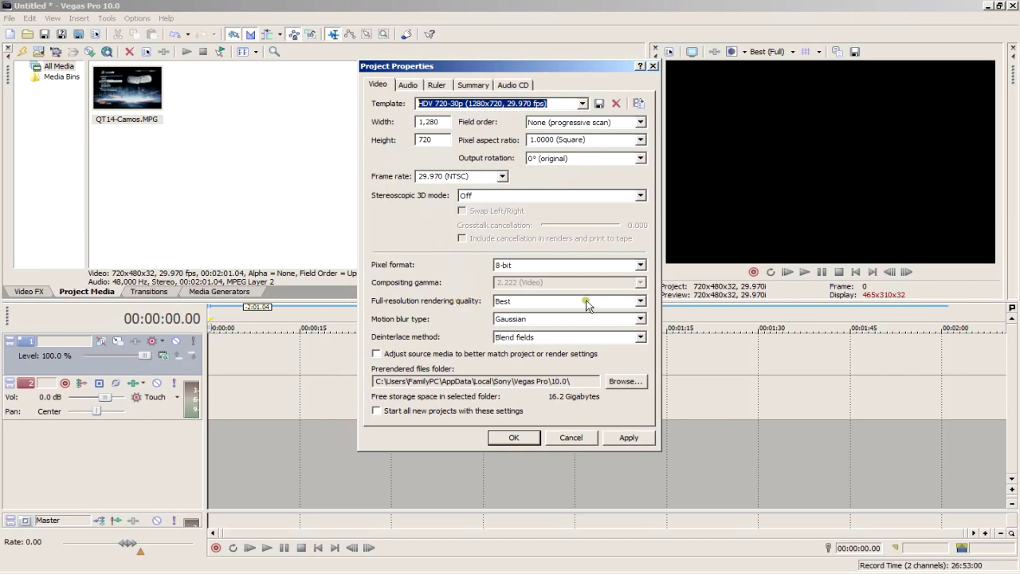
pyautogui.click(641, 300)
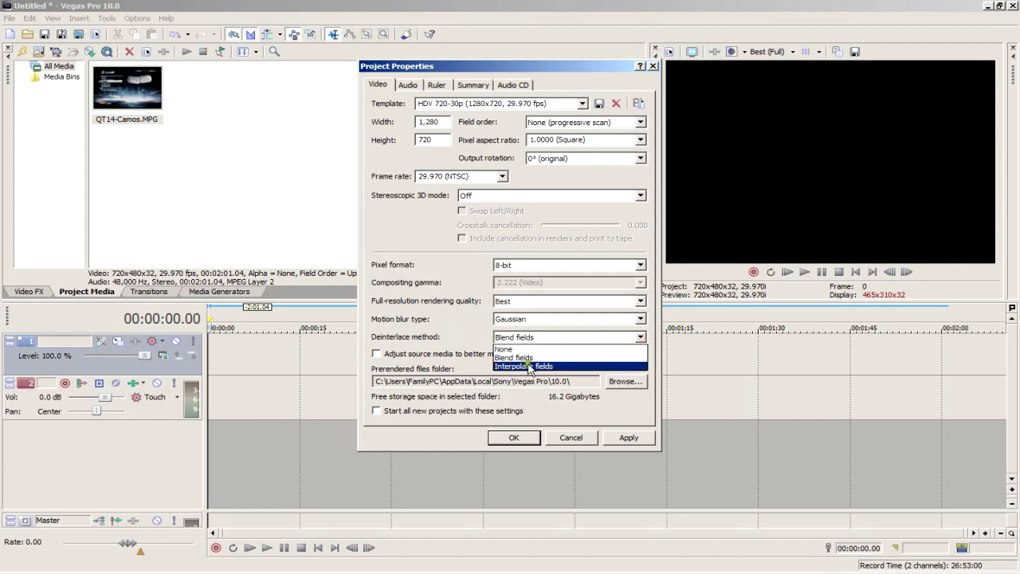
pyautogui.click(522, 365)
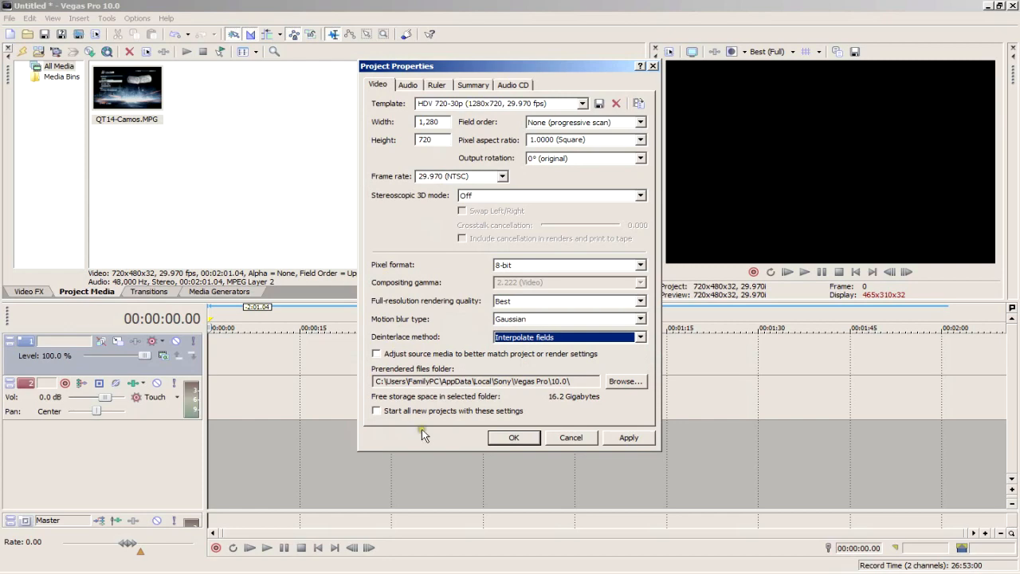
pyautogui.click(513, 437)
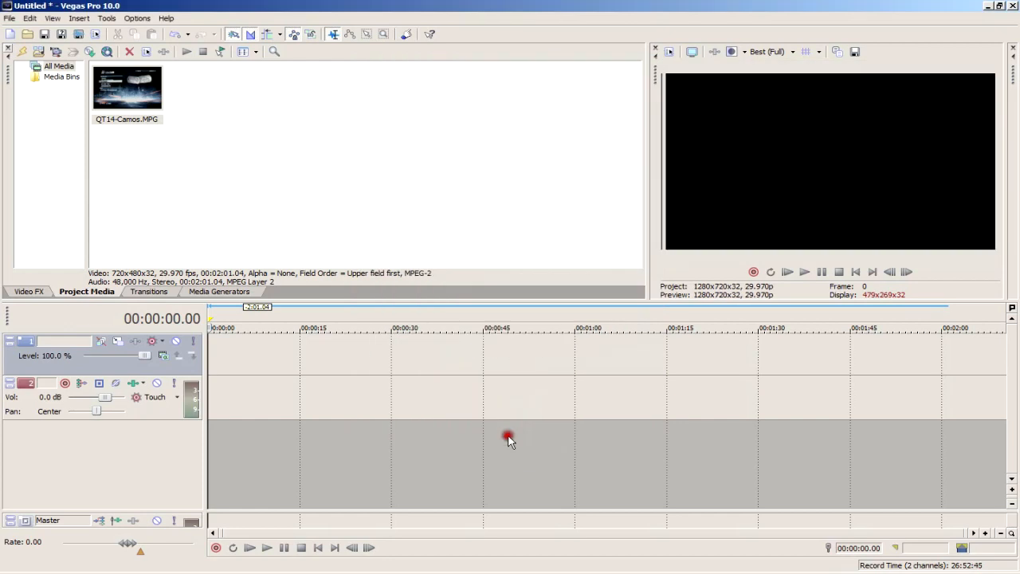
# - Bring up Render As and choose MainConcept AVC/AAC (*.mp4) as the save type
pyautogui.click(10, 17)
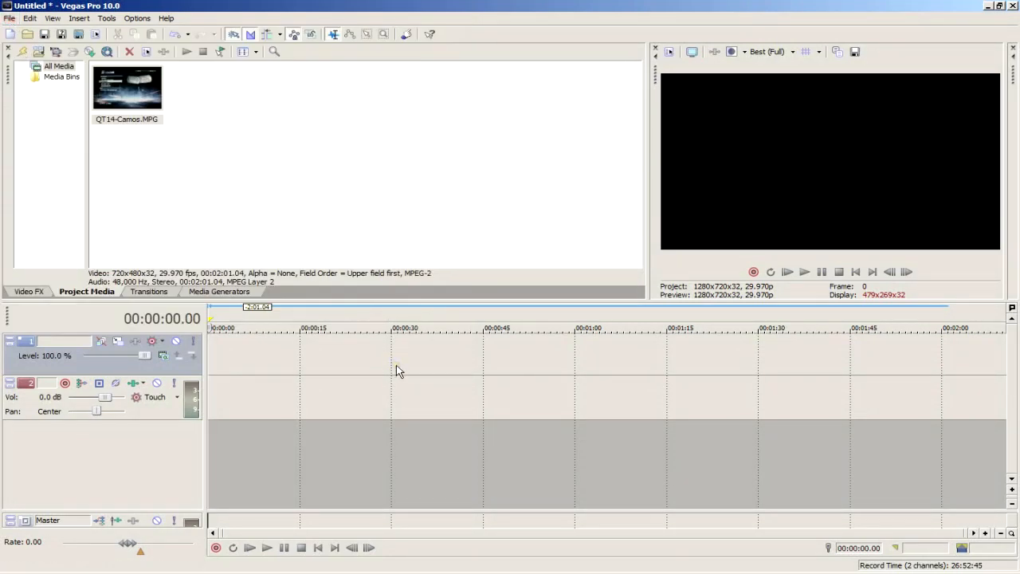
pyautogui.moveTo(137, 208)
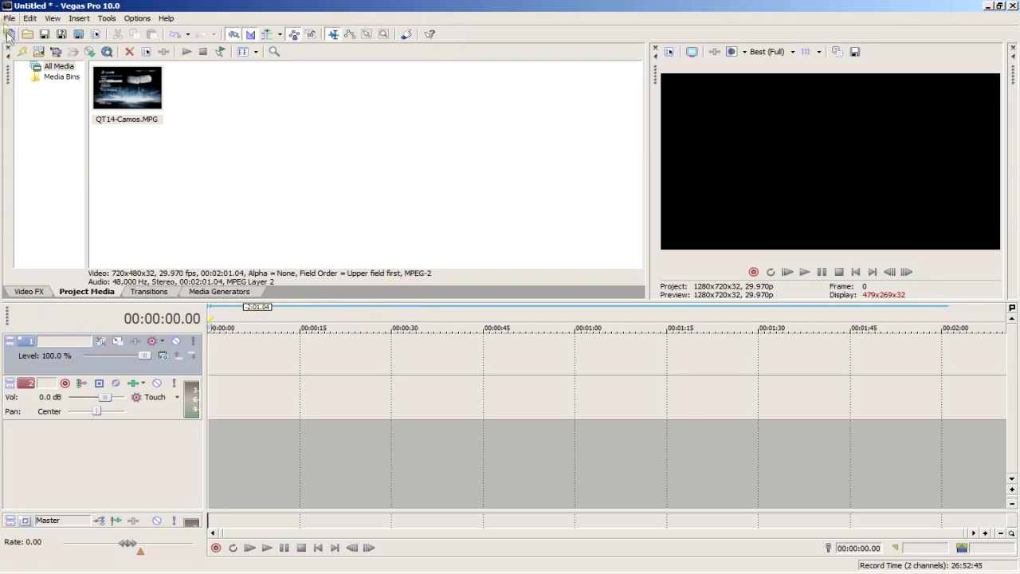
pyautogui.click(9, 17)
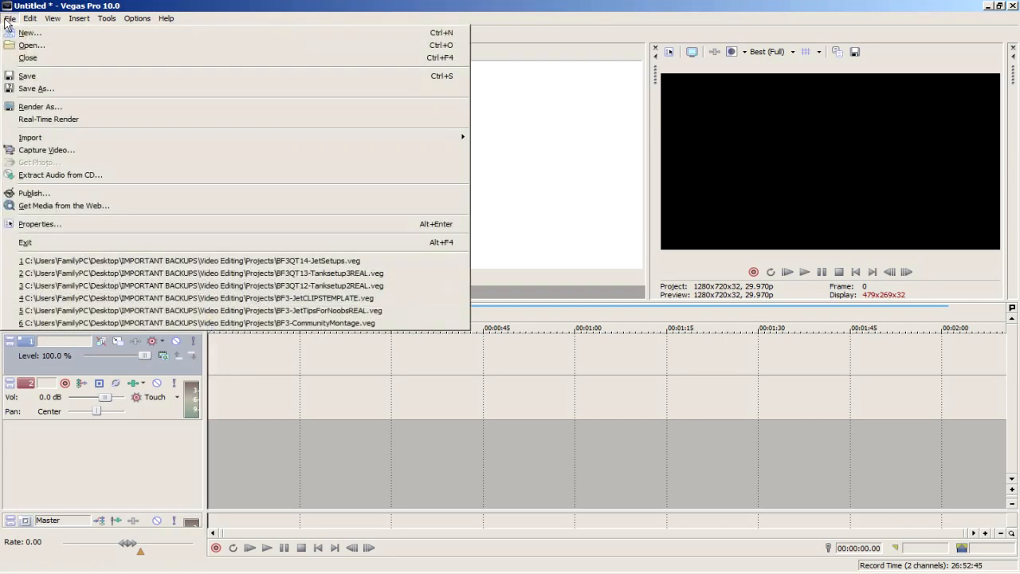
pyautogui.click(189, 261)
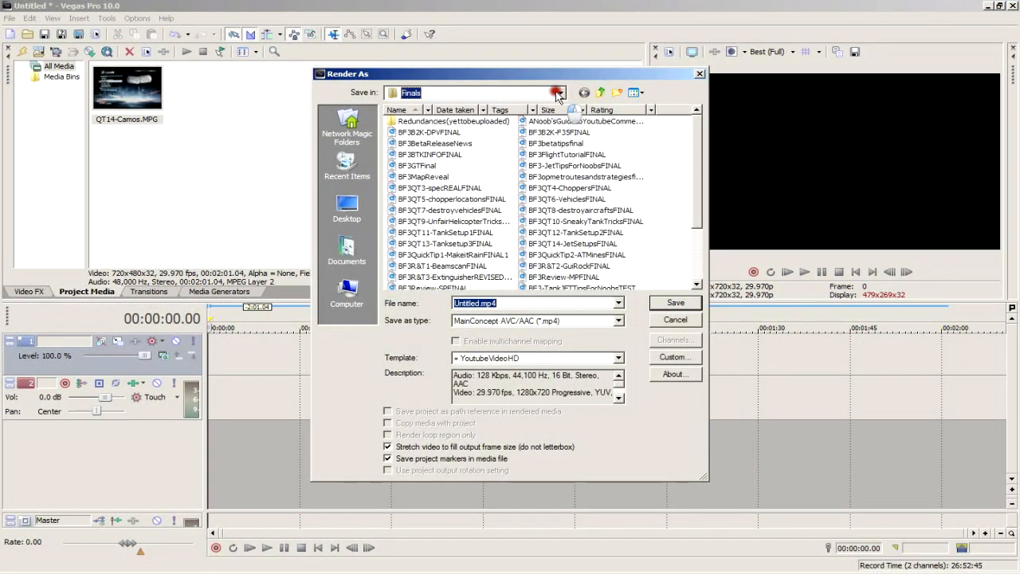
pyautogui.click(558, 93)
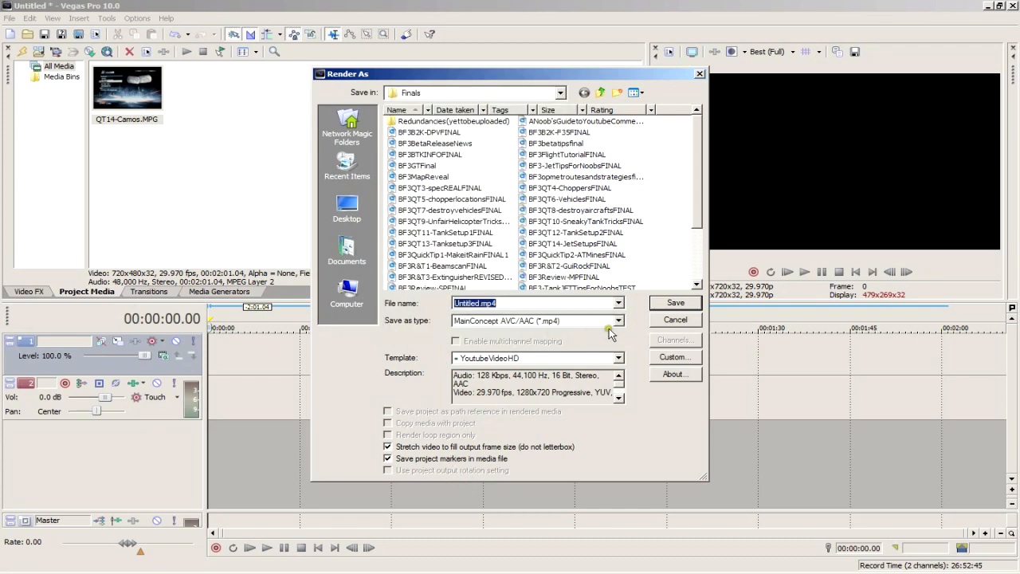
pyautogui.click(619, 321)
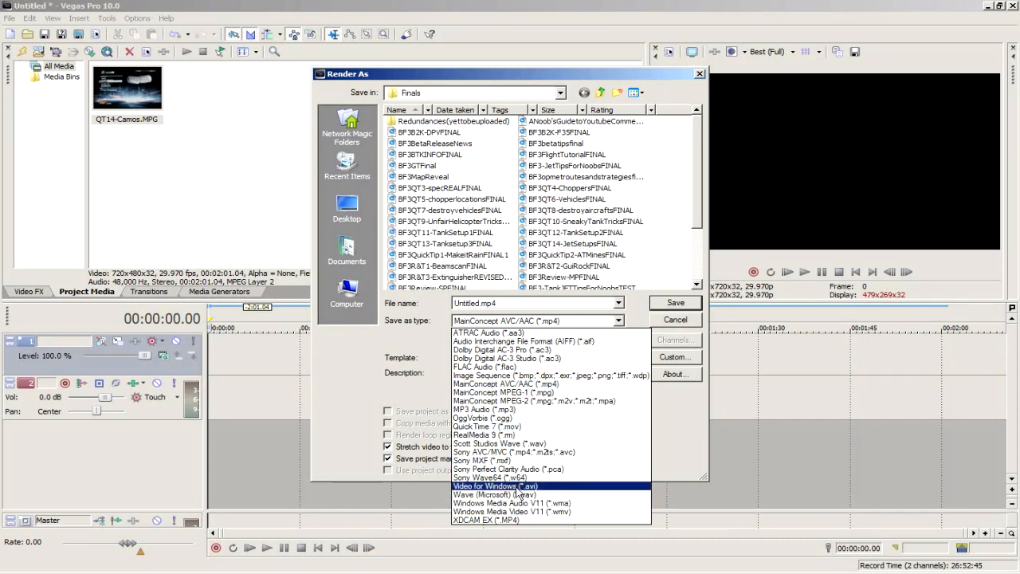
pyautogui.click(505, 382)
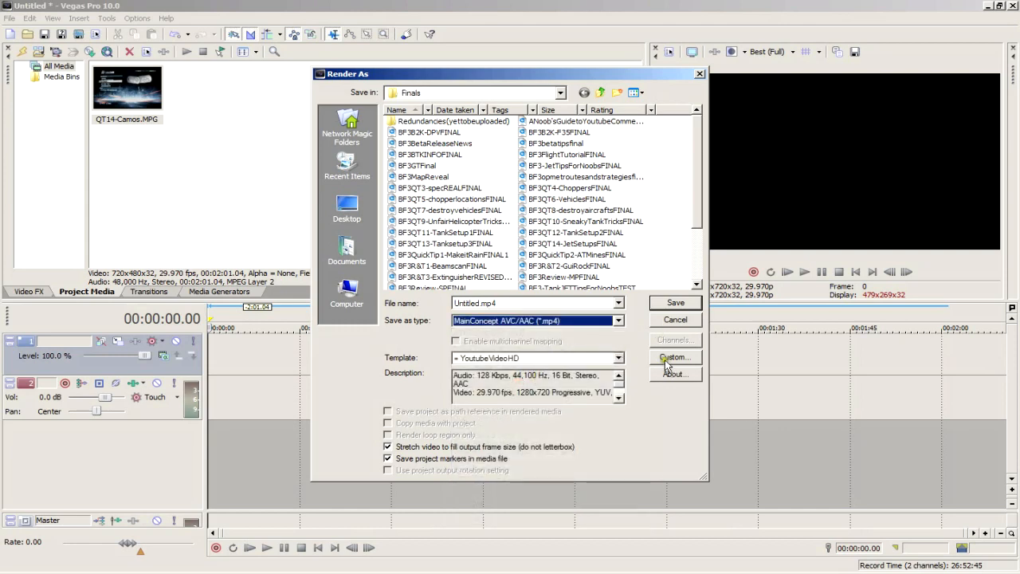
# - In the custom video settings use Custom 1280x720, 29.970 fps, variable bit rate 8,000,000 max / 6,000,000 average
pyautogui.click(675, 357)
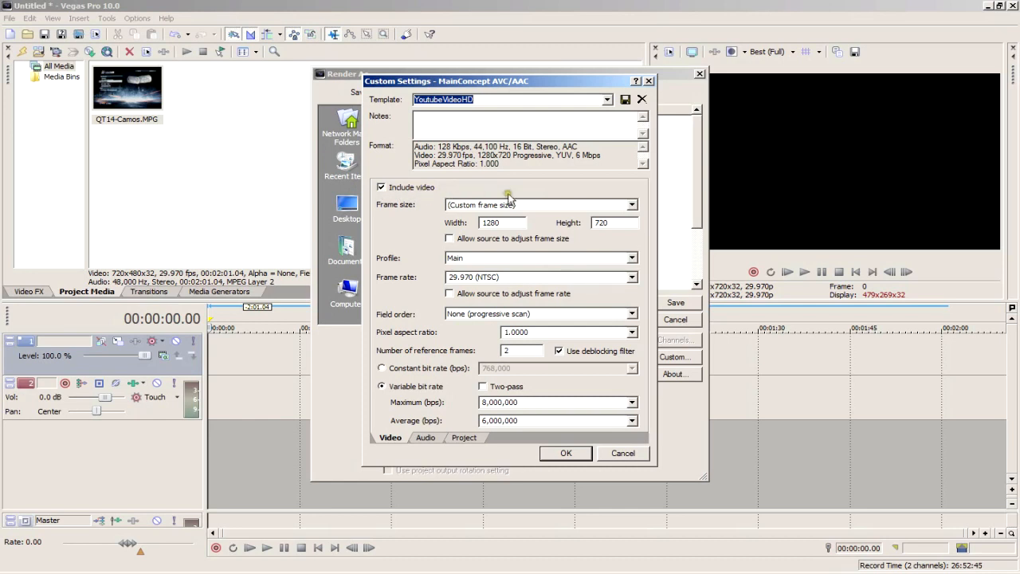
pyautogui.click(632, 204)
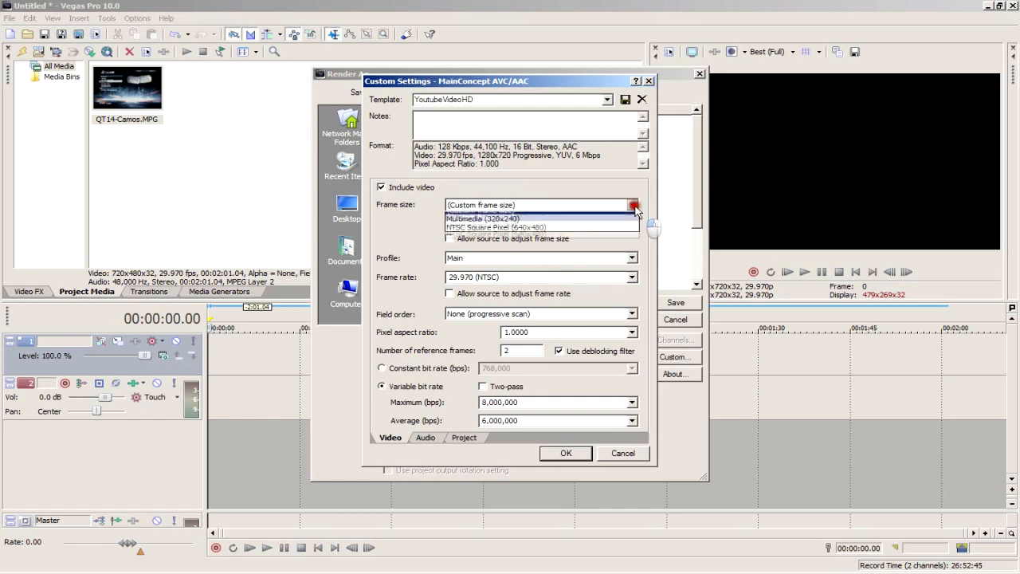
pyautogui.click(631, 204)
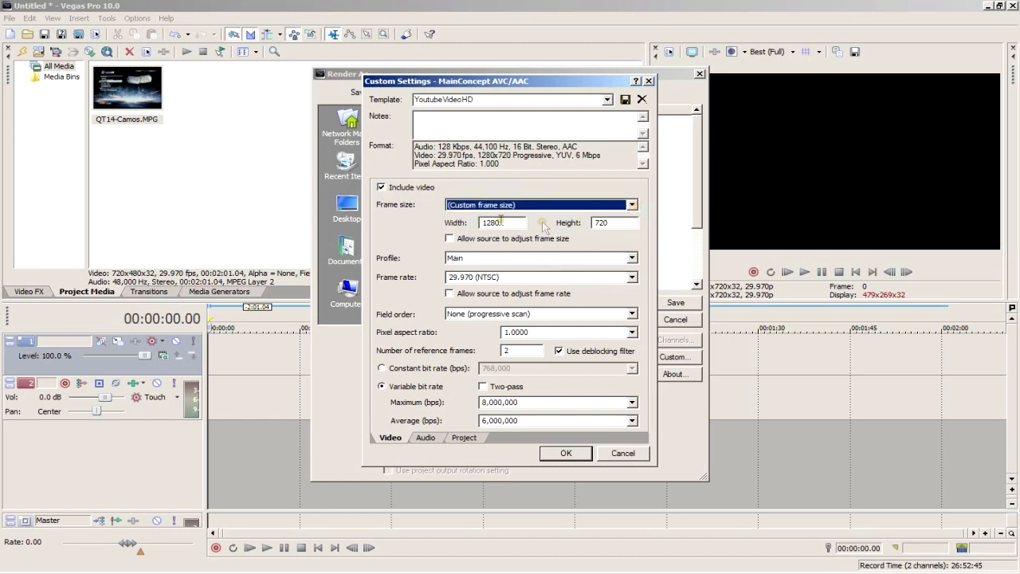
pyautogui.moveTo(417, 274)
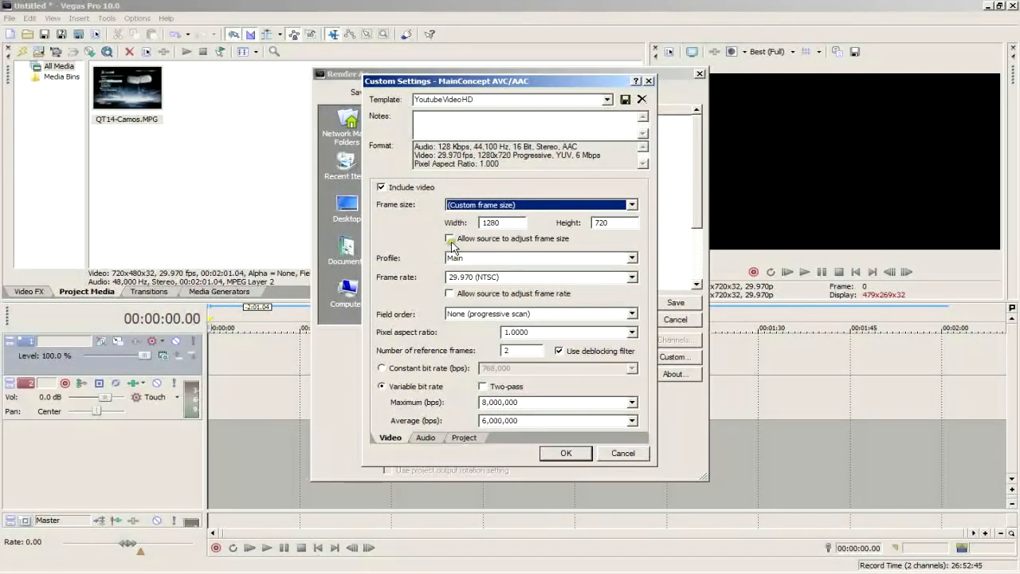
pyautogui.click(449, 239)
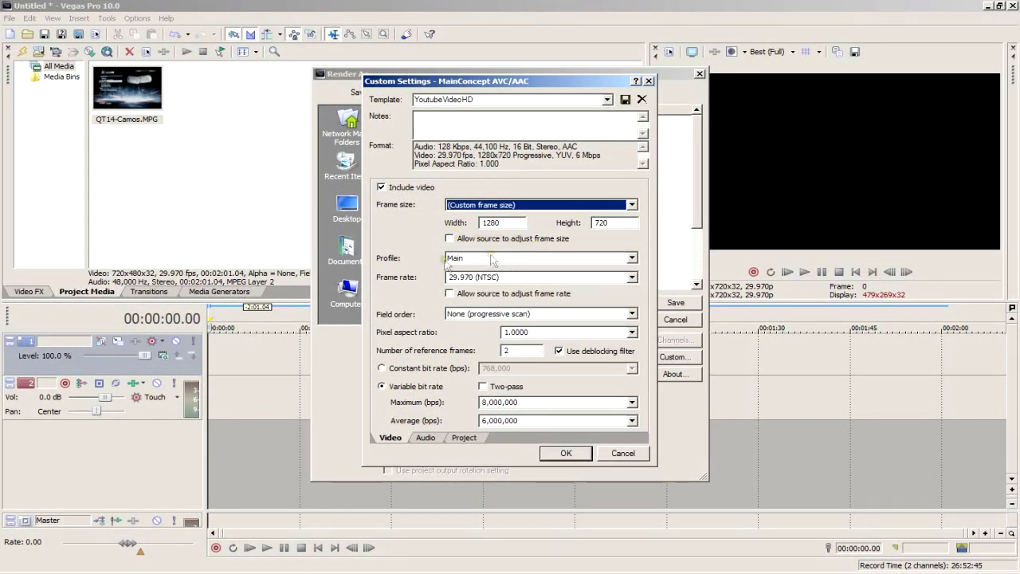
pyautogui.moveTo(389, 288)
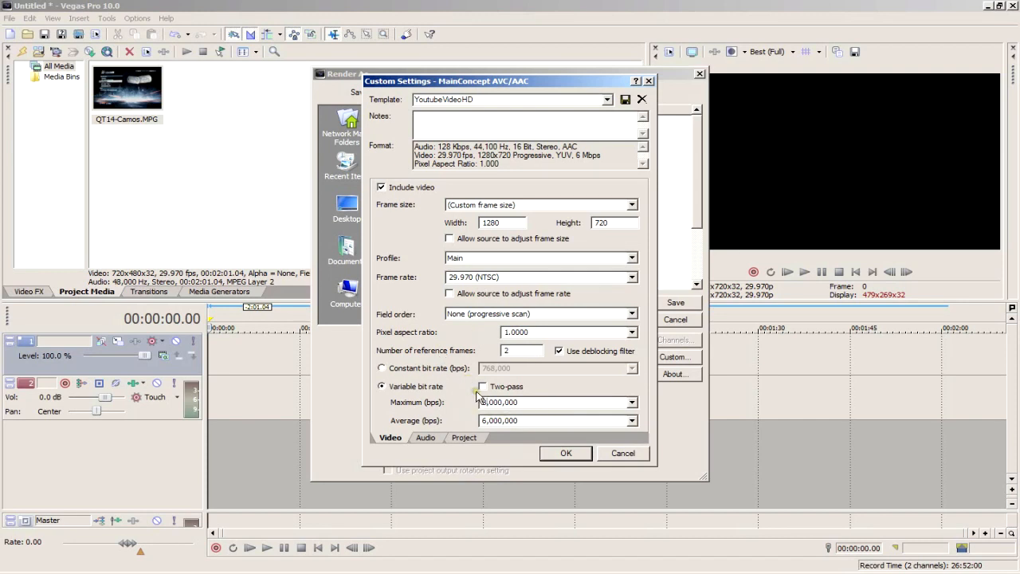
pyautogui.click(465, 399)
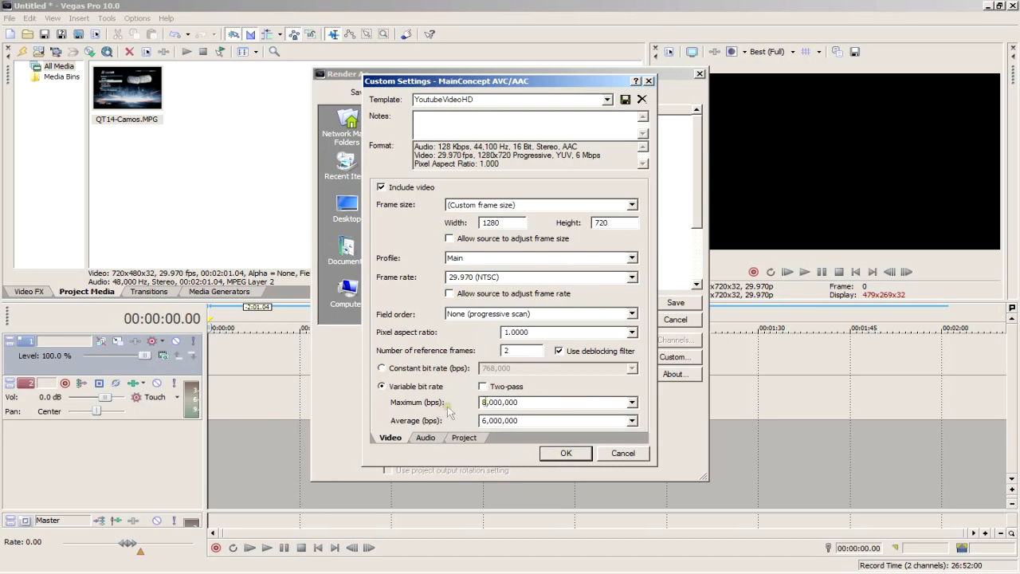
pyautogui.click(631, 401)
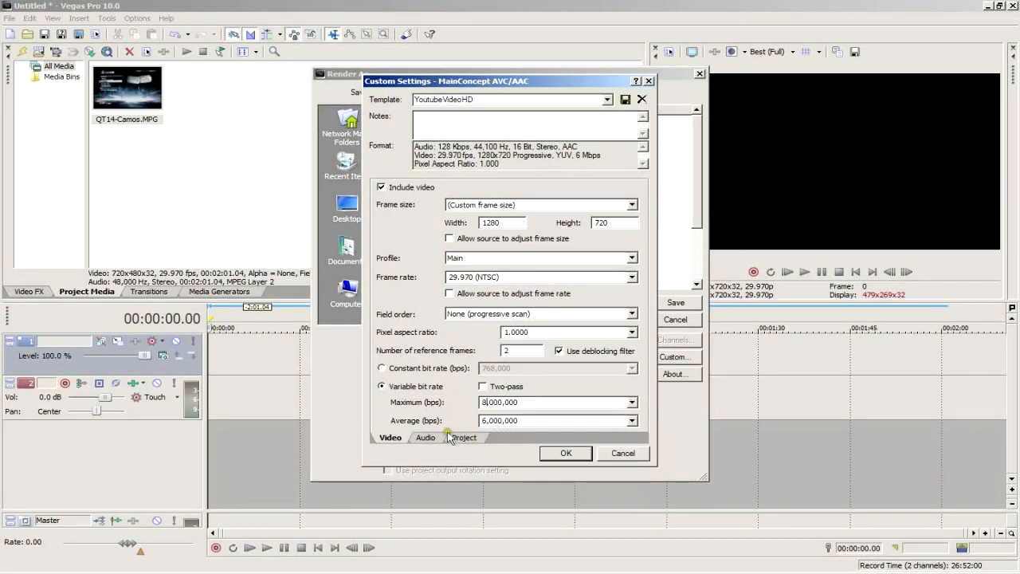
# - Keep audio at 44,100 Hz and 128,000 bps, then show the Project page with Best quality
pyautogui.click(426, 437)
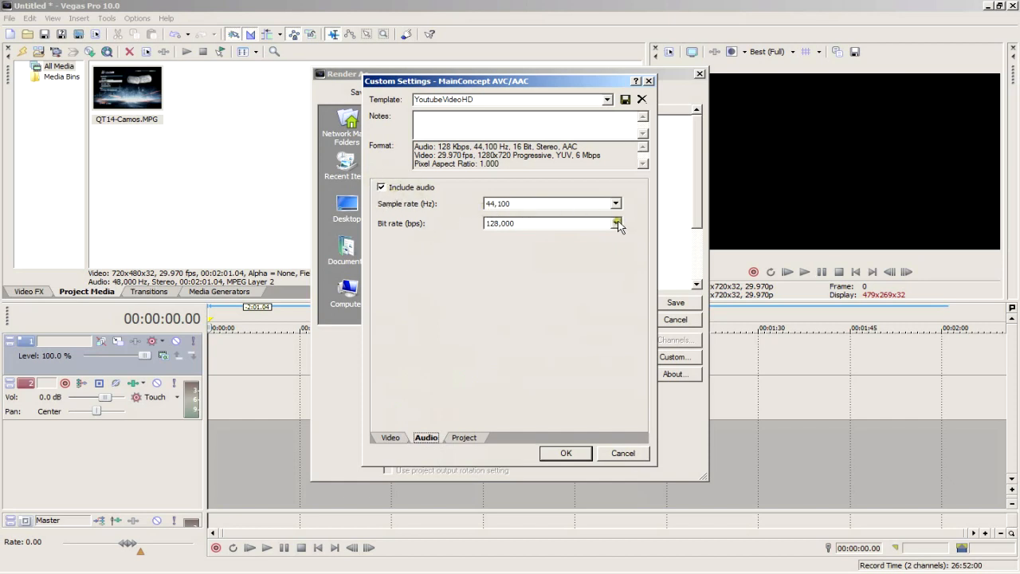
pyautogui.click(615, 223)
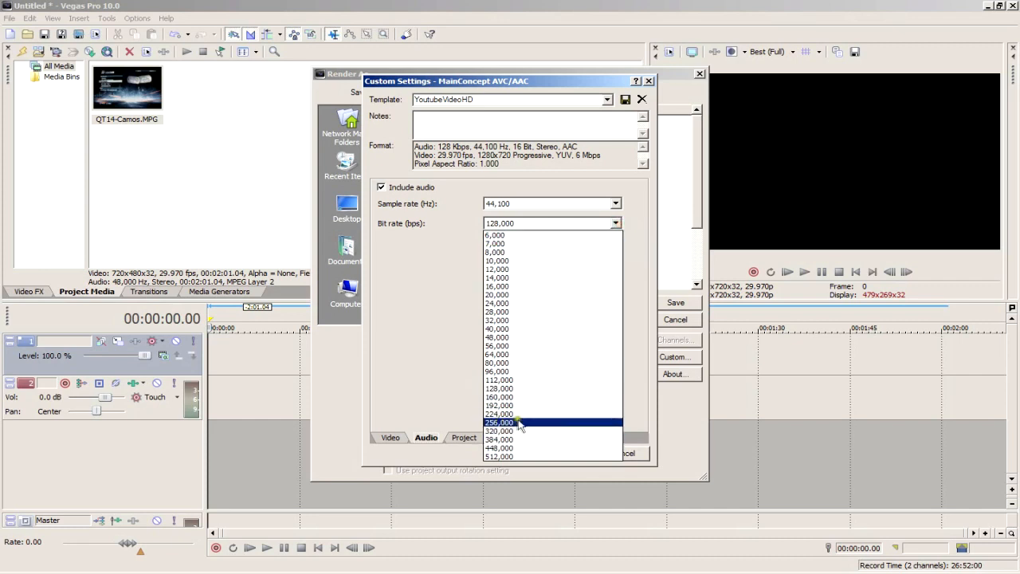
pyautogui.moveTo(504, 430)
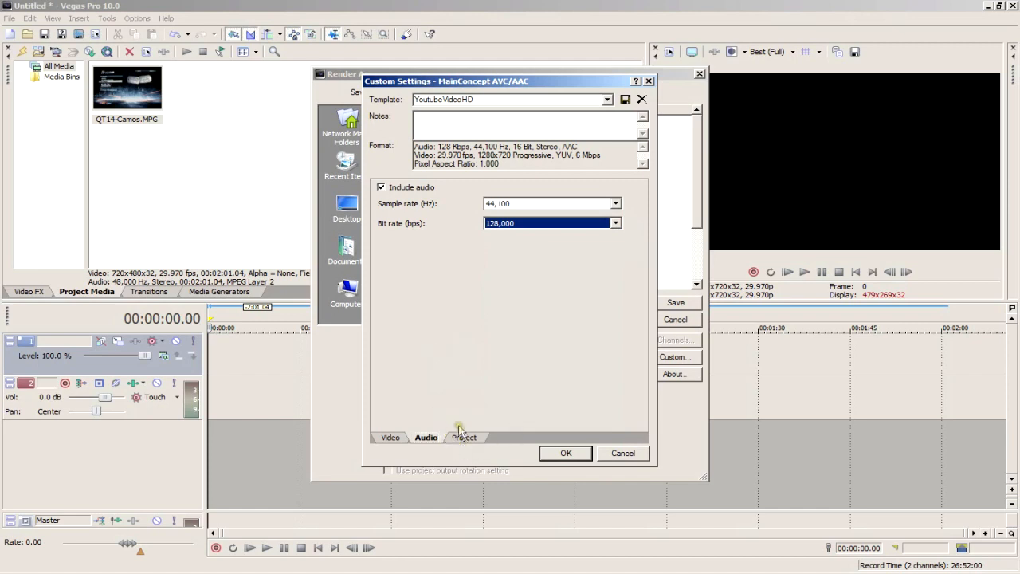
pyautogui.click(464, 437)
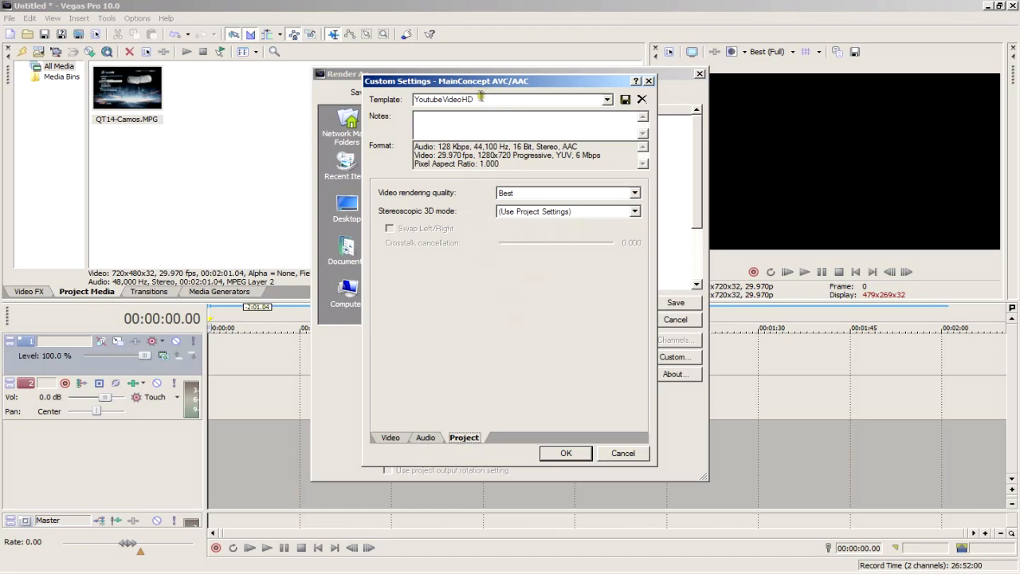
# - Accept the custom settings with OK, returning to Render As with the YoutubeVideoHD template
pyautogui.click(566, 452)
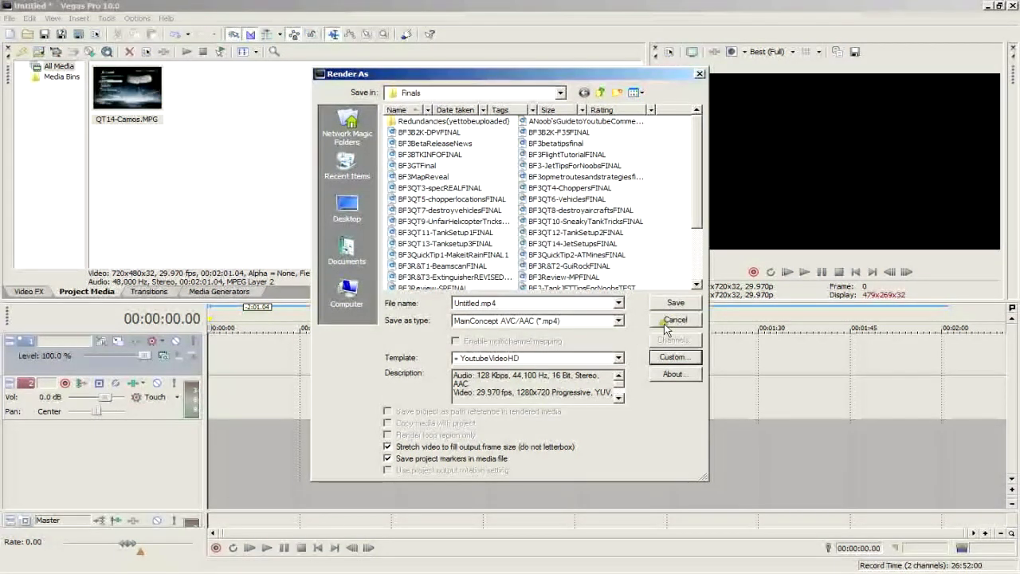
pyautogui.click(676, 319)
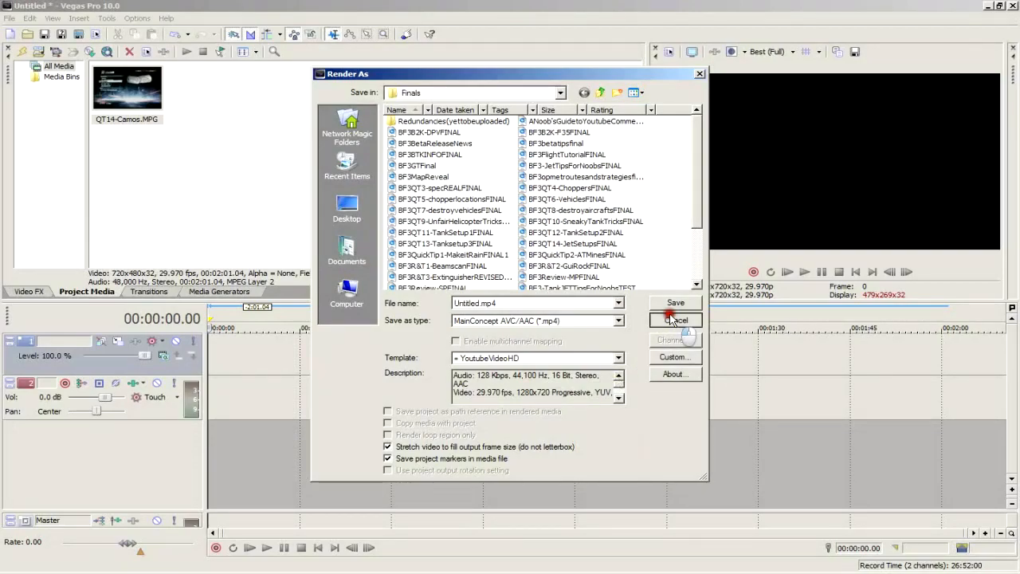